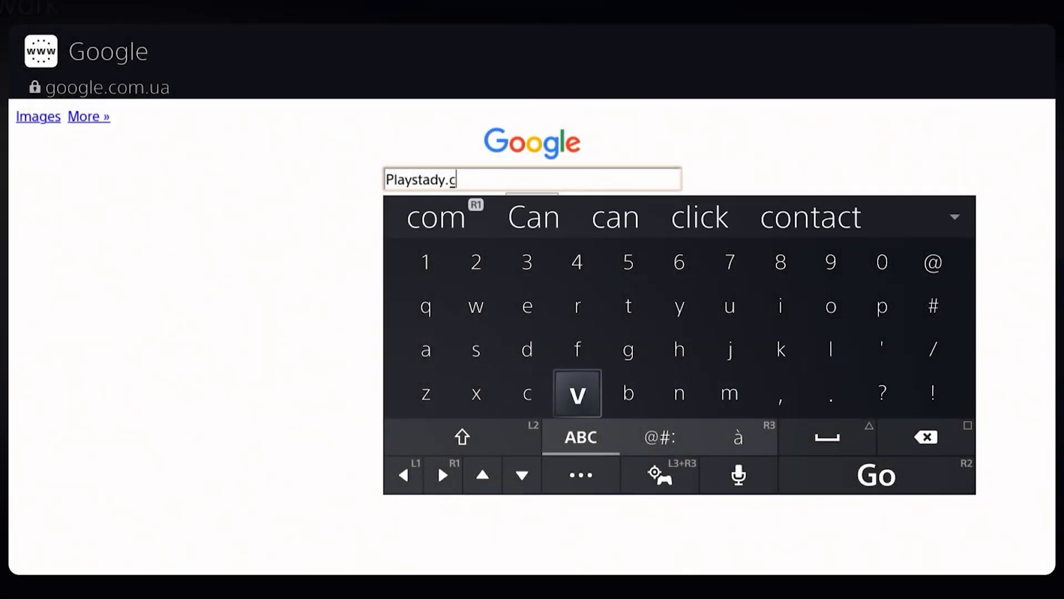
- Search Google for Playstady.com, open the PlayStady article and scroll through it
{"action": "left_click", "coordinate": [436, 217]}
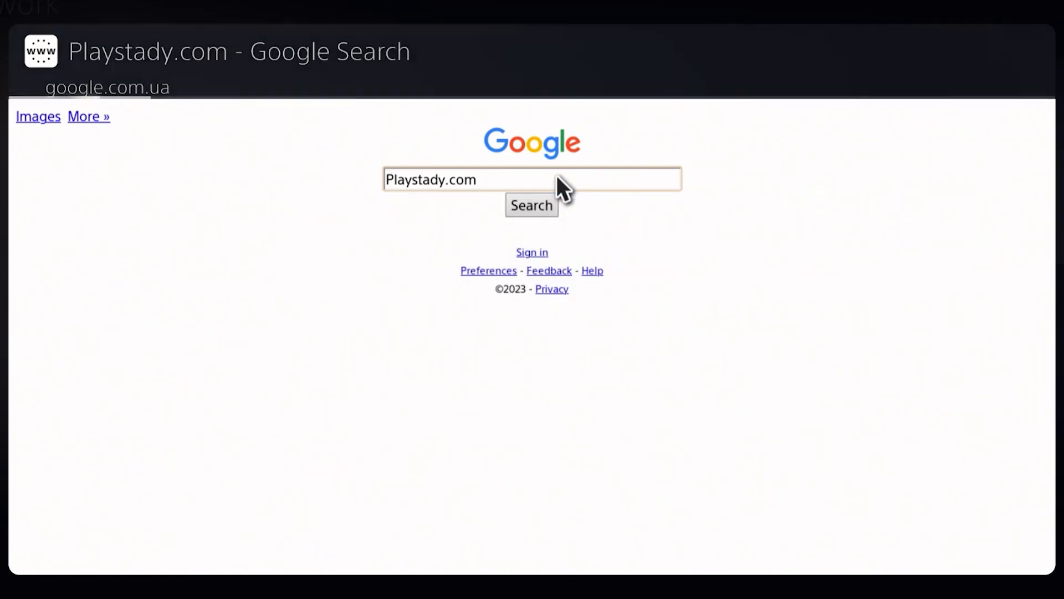
{"action": "left_click", "coordinate": [532, 206]}
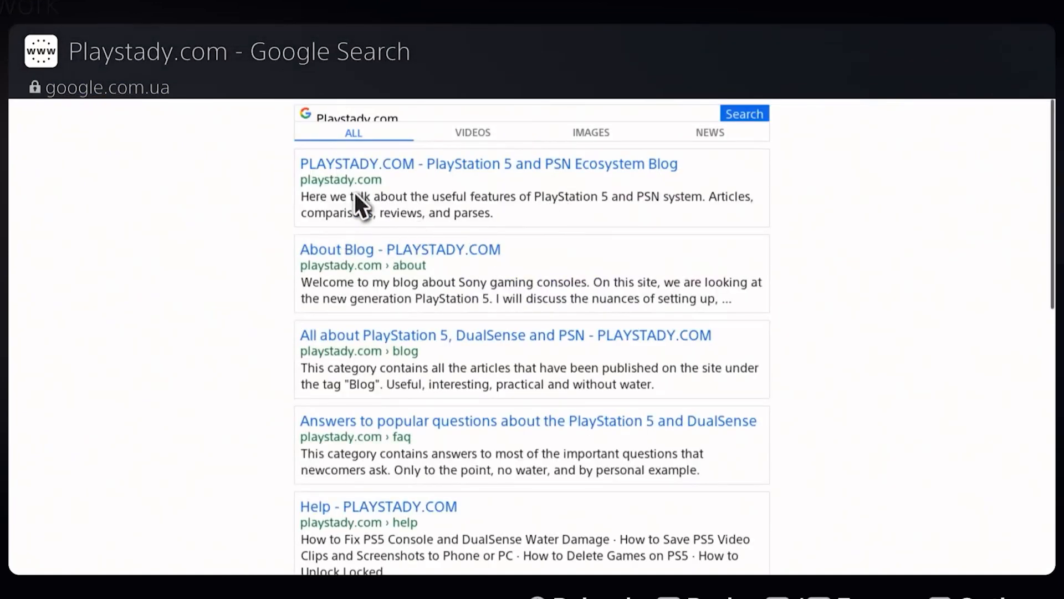
{"action": "left_click", "coordinate": [488, 163]}
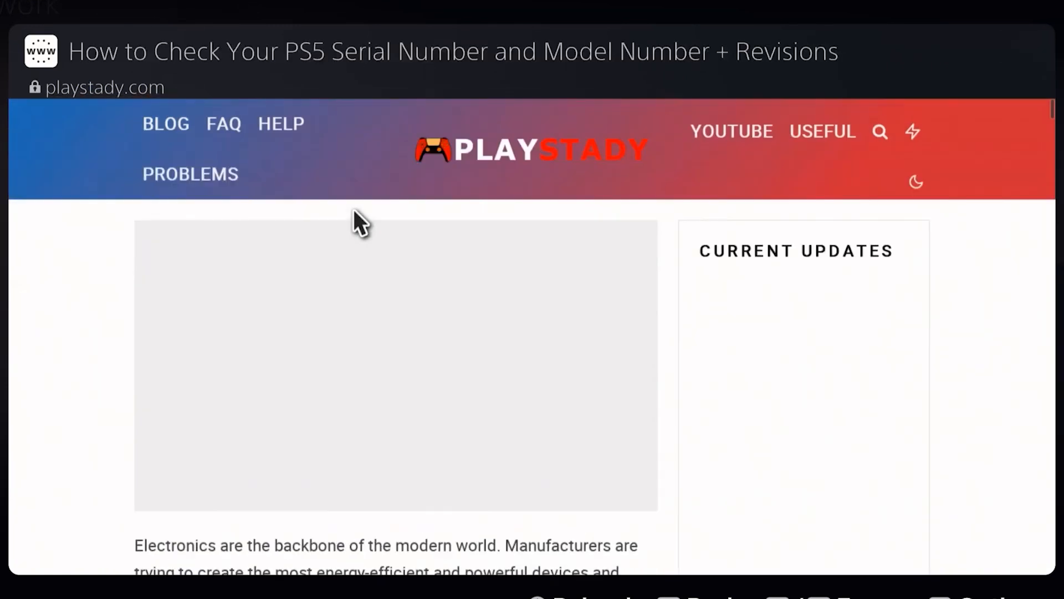
{"action": "scroll", "scroll_direction": "down", "scroll_amount": 3}
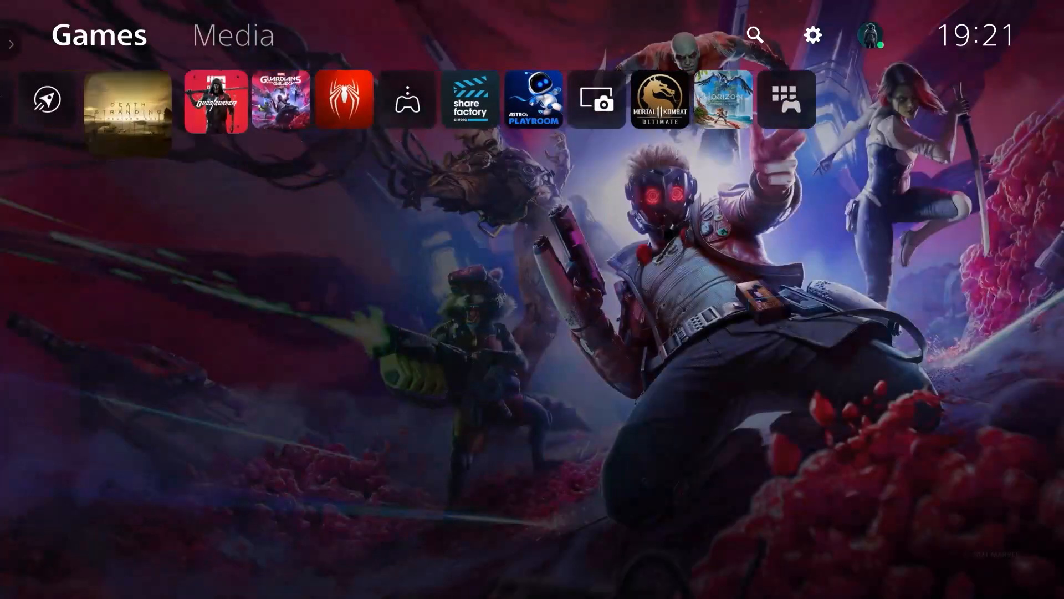
- Highlight the Death Stranding tile on the home screen, then open Settings
{"action": "left_click", "coordinate": [129, 115]}
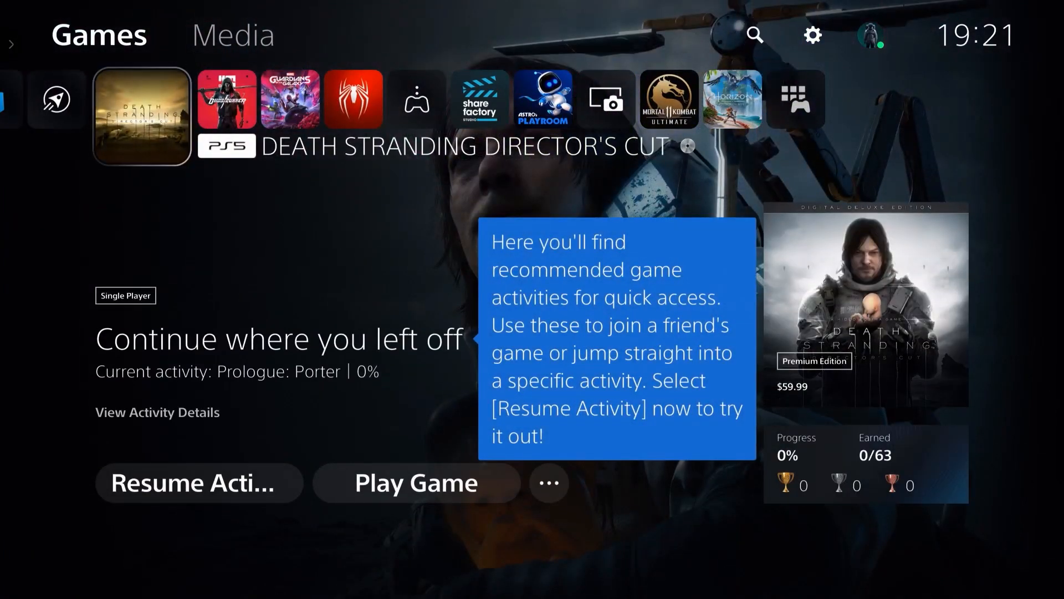
{"action": "mouse_move", "coordinate": [812, 34]}
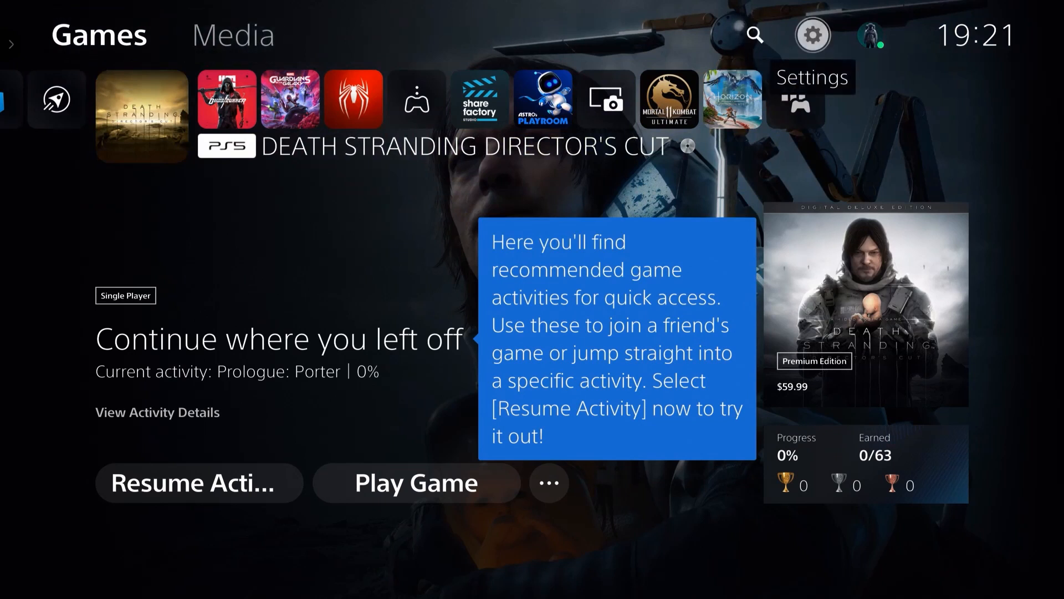
{"action": "left_click", "coordinate": [812, 35]}
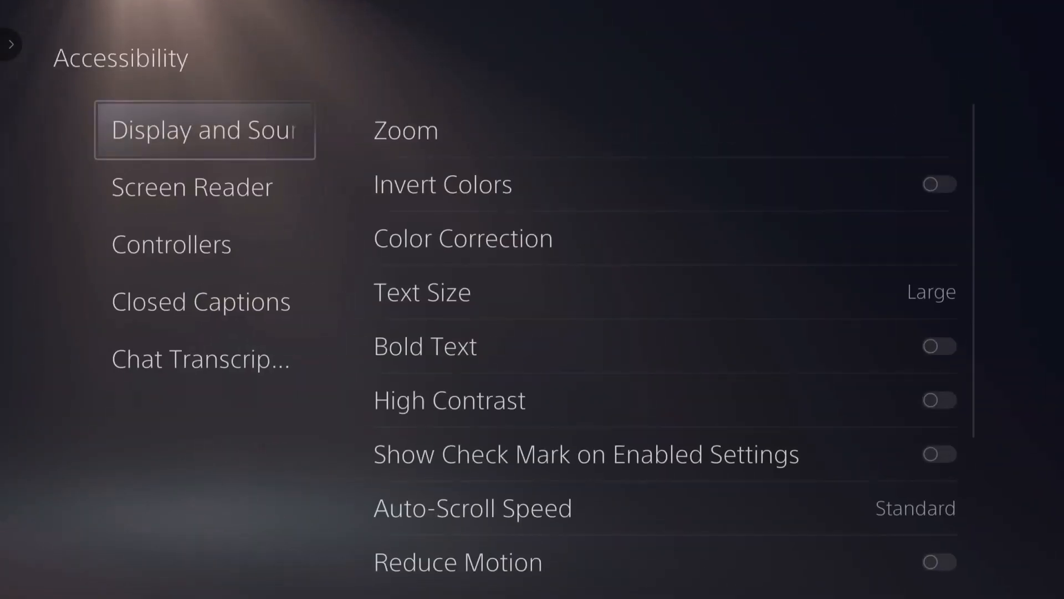
- Open Network settings to view the connection status
{"action": "left_click", "coordinate": [405, 130]}
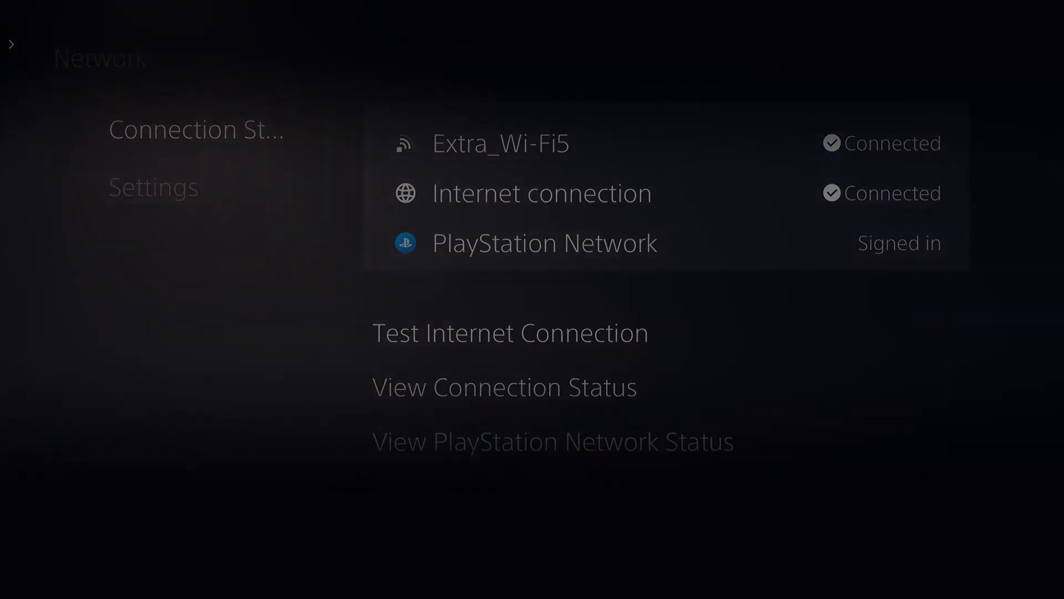
- View the PlayStation Network status page and scroll to its footer
{"action": "left_click", "coordinate": [553, 441]}
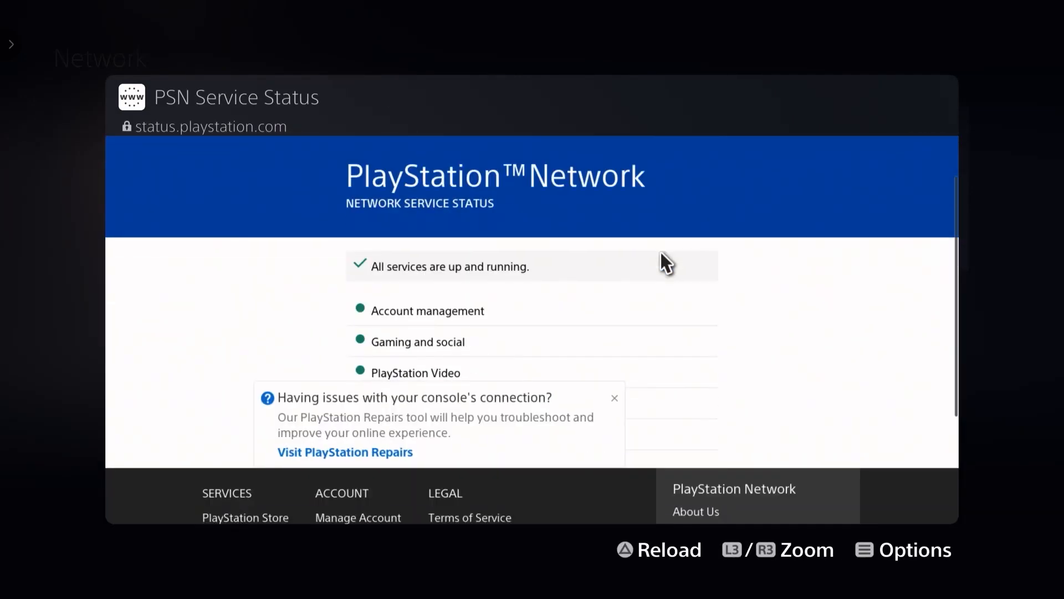
{"action": "scroll", "scroll_direction": "down", "scroll_amount": 3}
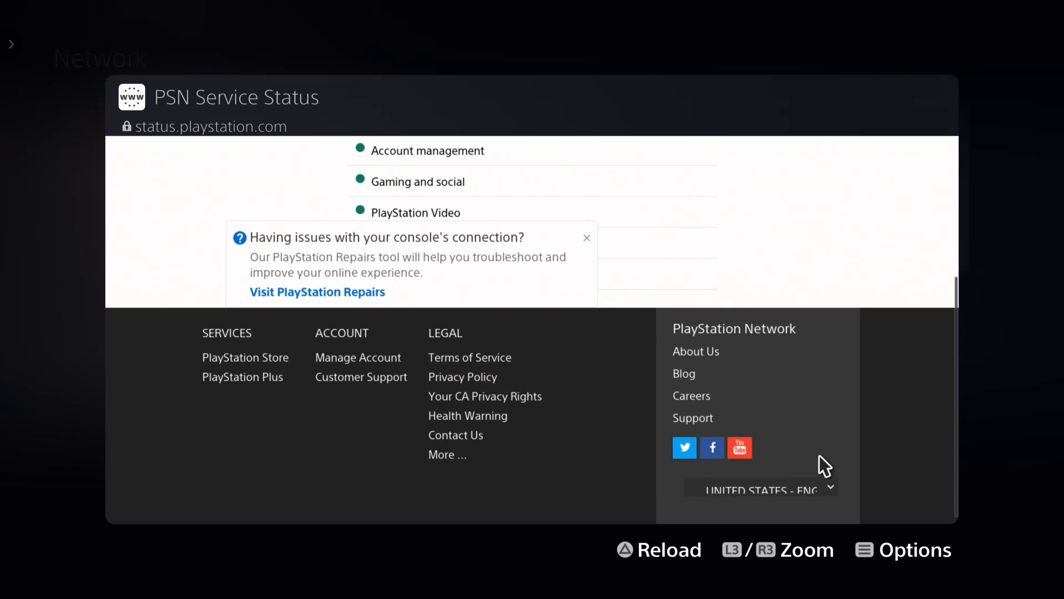
{"action": "mouse_move", "coordinate": [711, 448]}
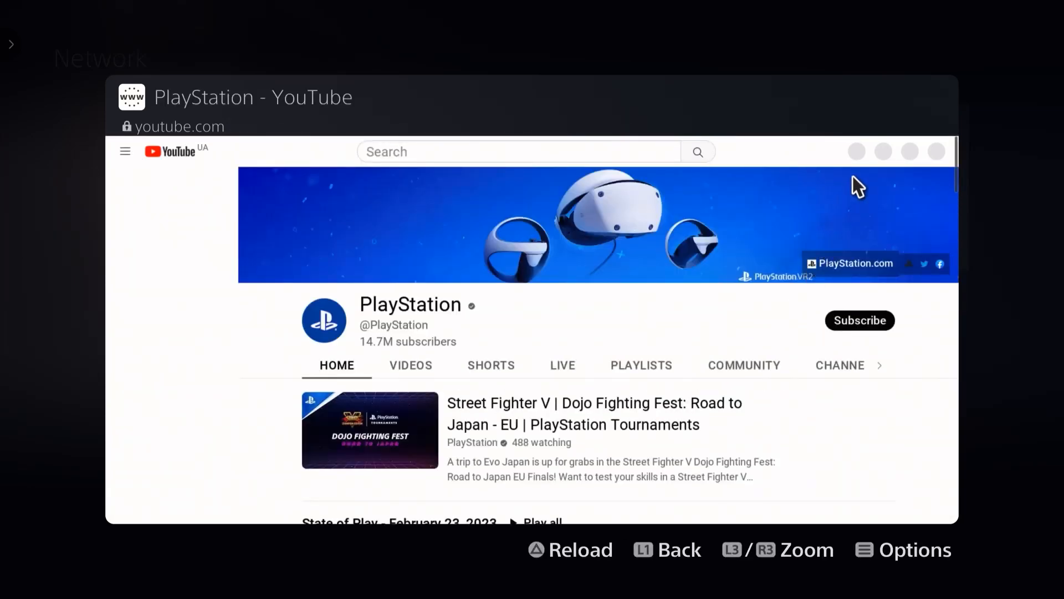
- Go from YouTube's Sign in page to Google's privacy policy
{"action": "left_click", "coordinate": [125, 151]}
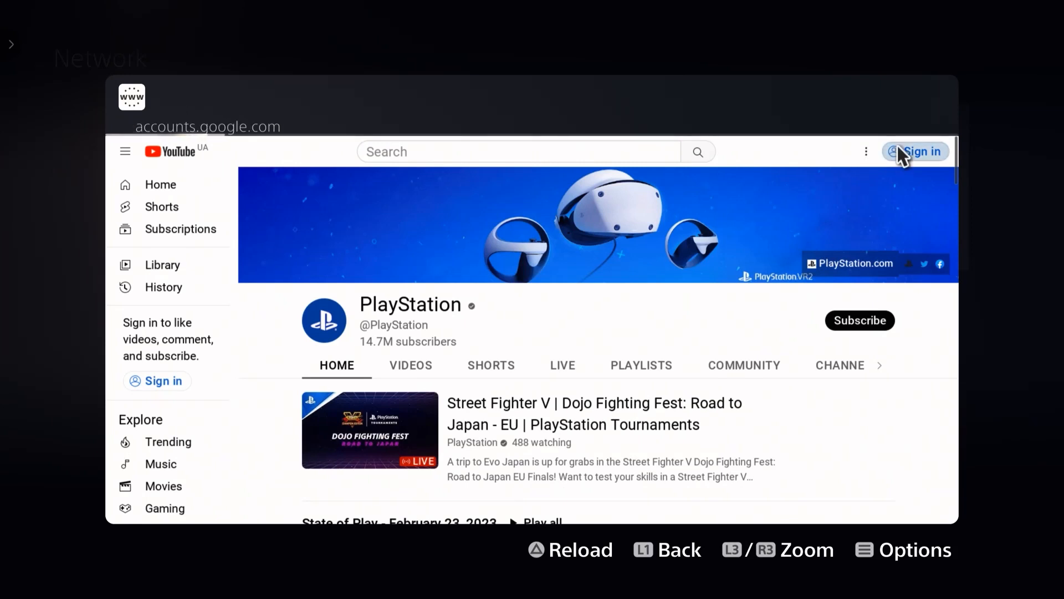
{"action": "left_click", "coordinate": [915, 151]}
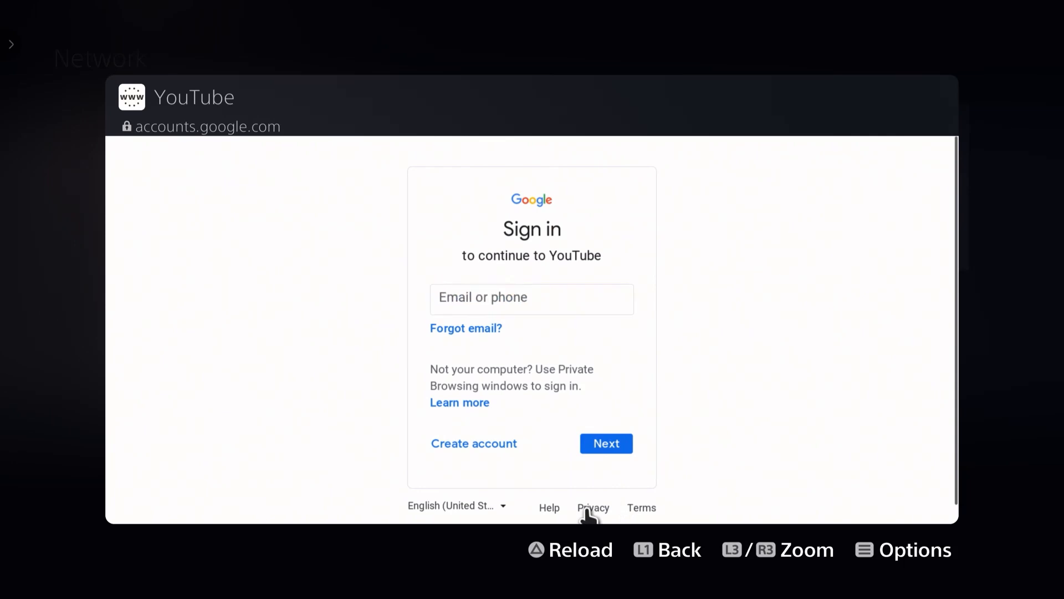
{"action": "left_click", "coordinate": [592, 508]}
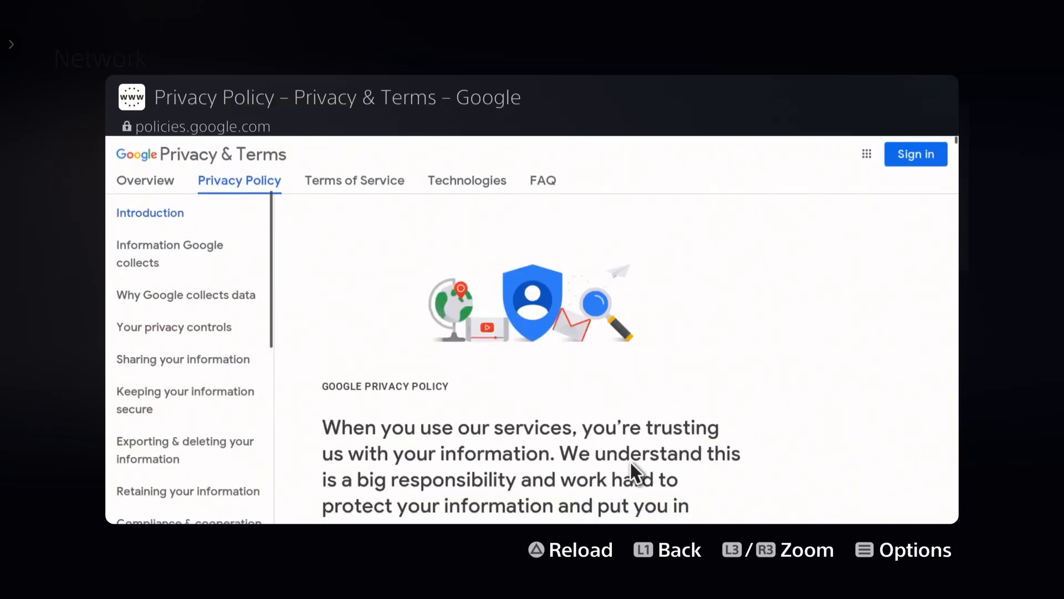
{"action": "mouse_move", "coordinate": [868, 154]}
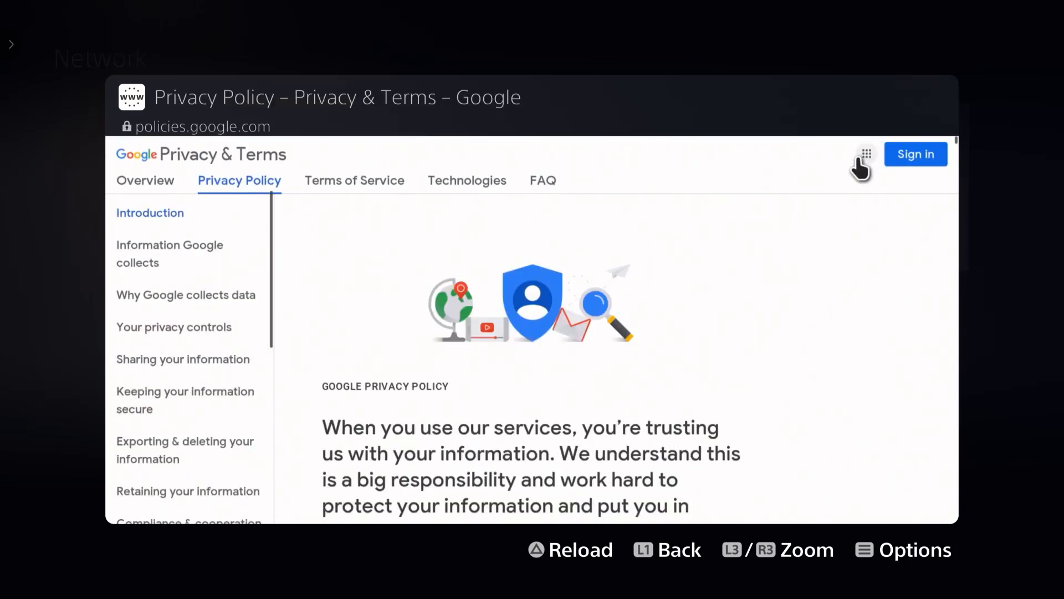
- Choose Search from the Google apps grid
{"action": "left_click", "coordinate": [865, 153]}
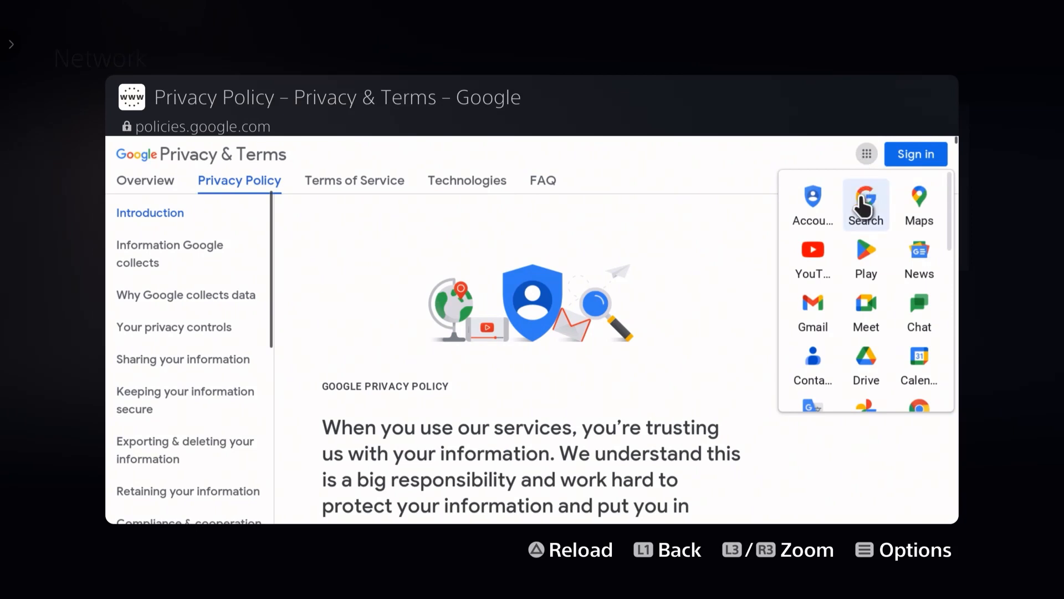
{"action": "left_click", "coordinate": [866, 205]}
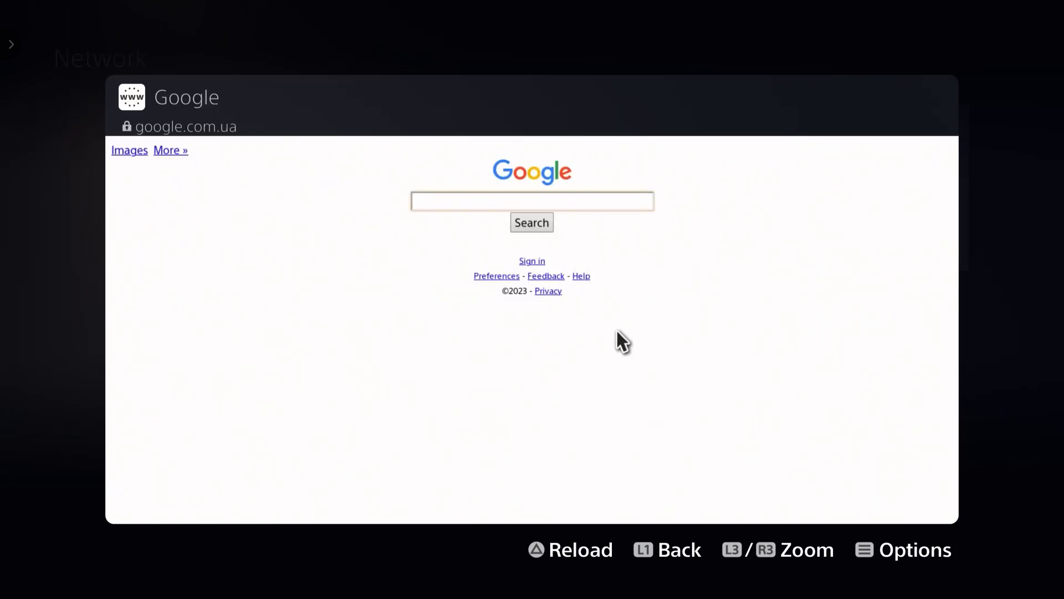
{"action": "mouse_move", "coordinate": [556, 207]}
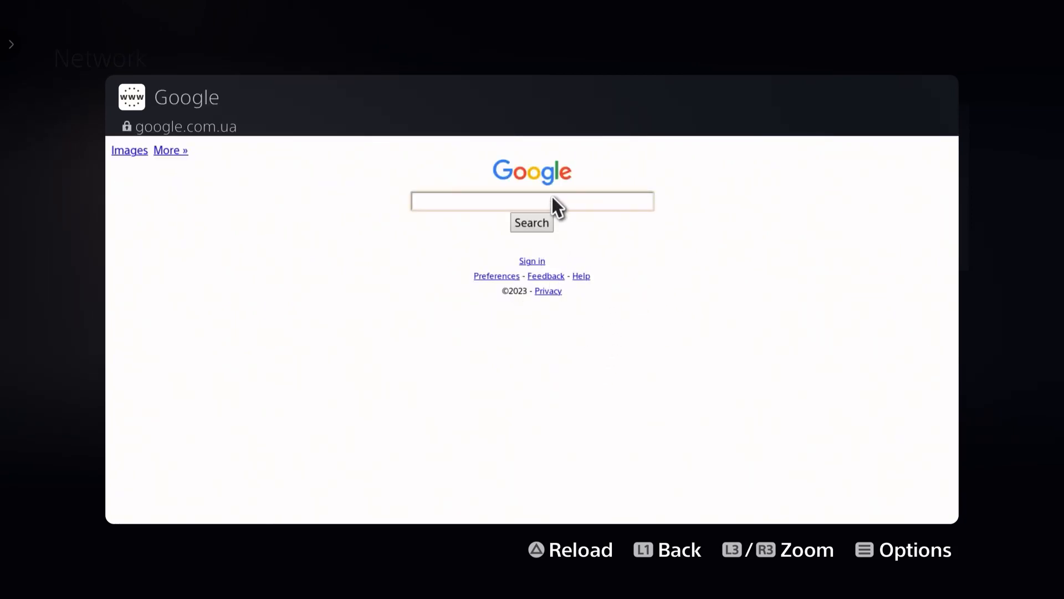